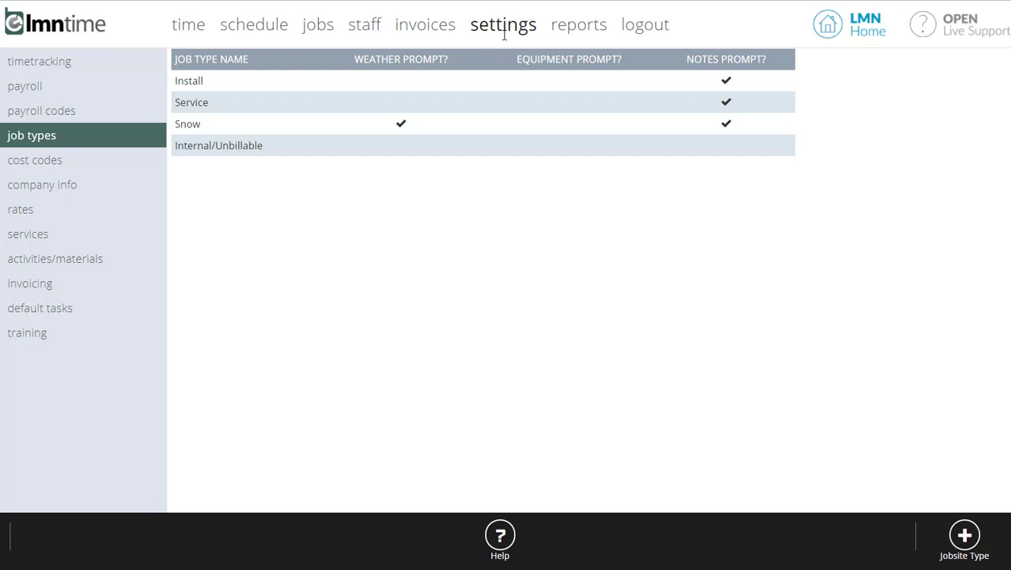
mouse_move(63, 62)
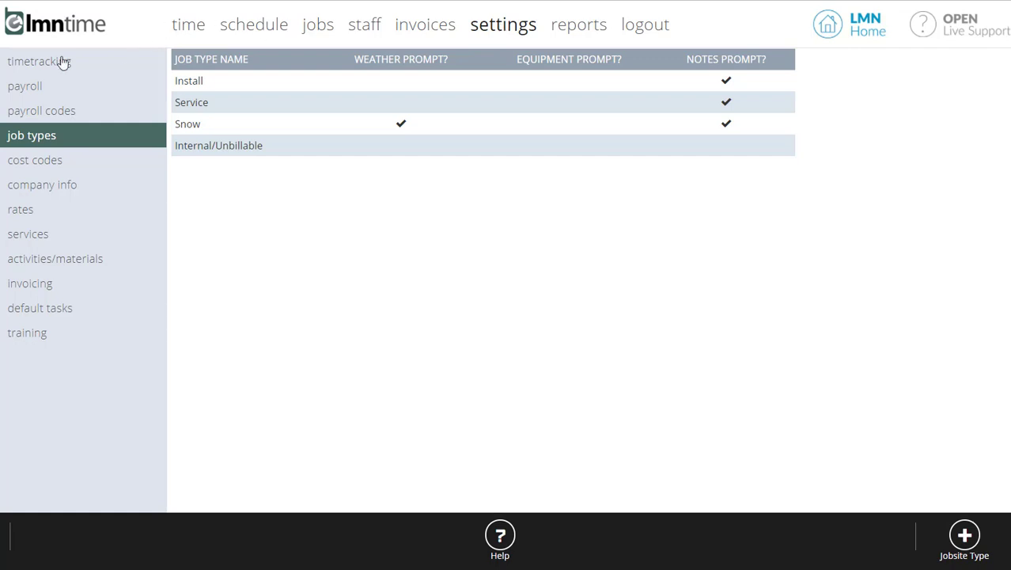
Step: Show the timetracking settings page from the left sidebar
left_click(41, 60)
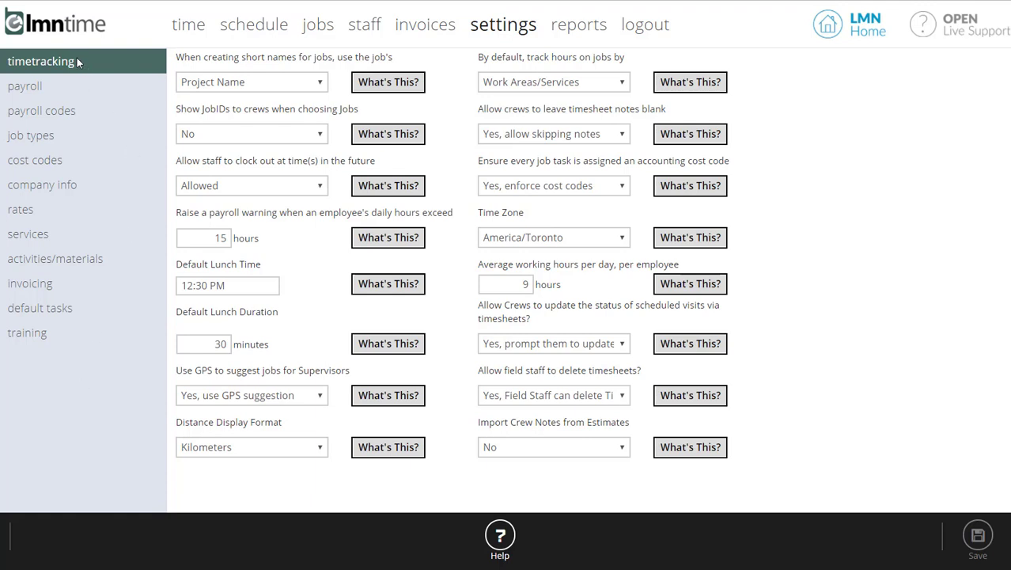
mouse_move(975, 214)
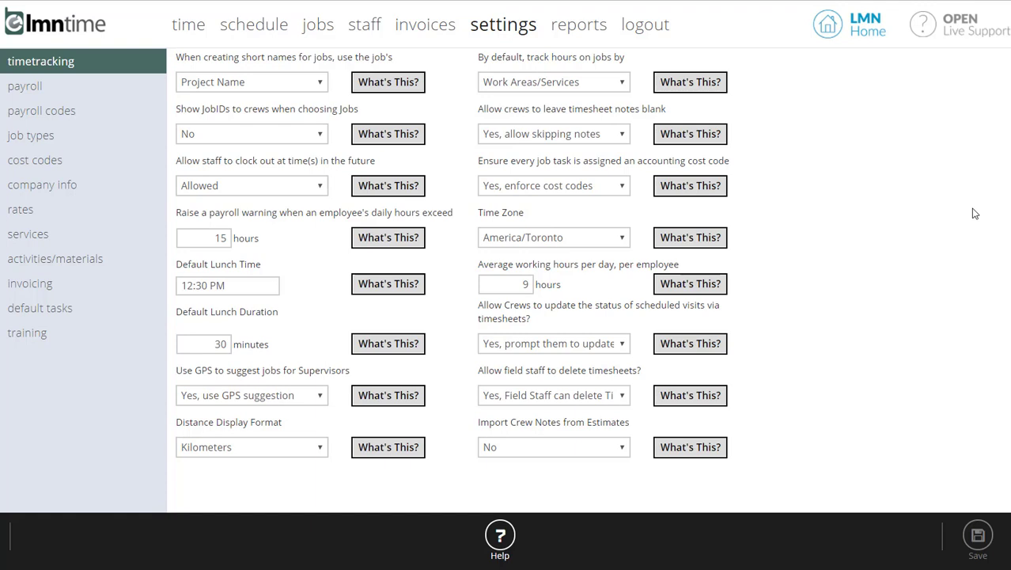
mouse_move(281, 87)
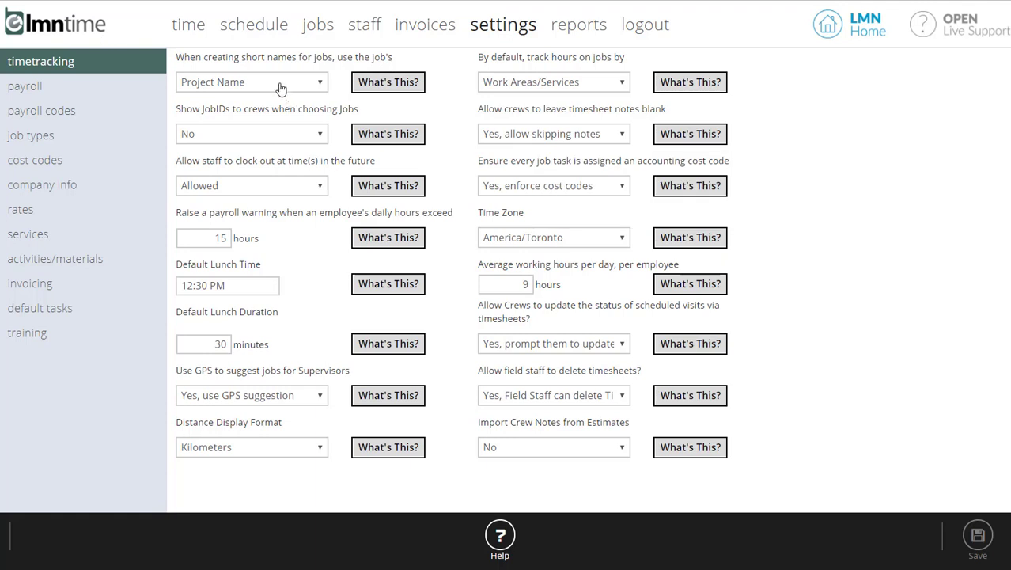
Step: Reveal the job short-name choices: Project Name, Jobsite Address, Customer Name
left_click(251, 82)
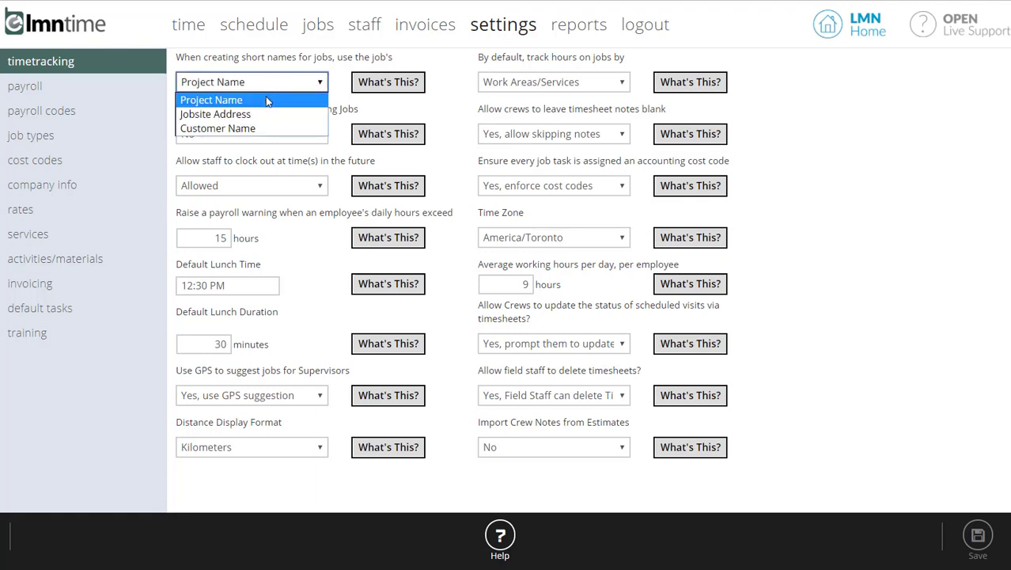
mouse_move(216, 113)
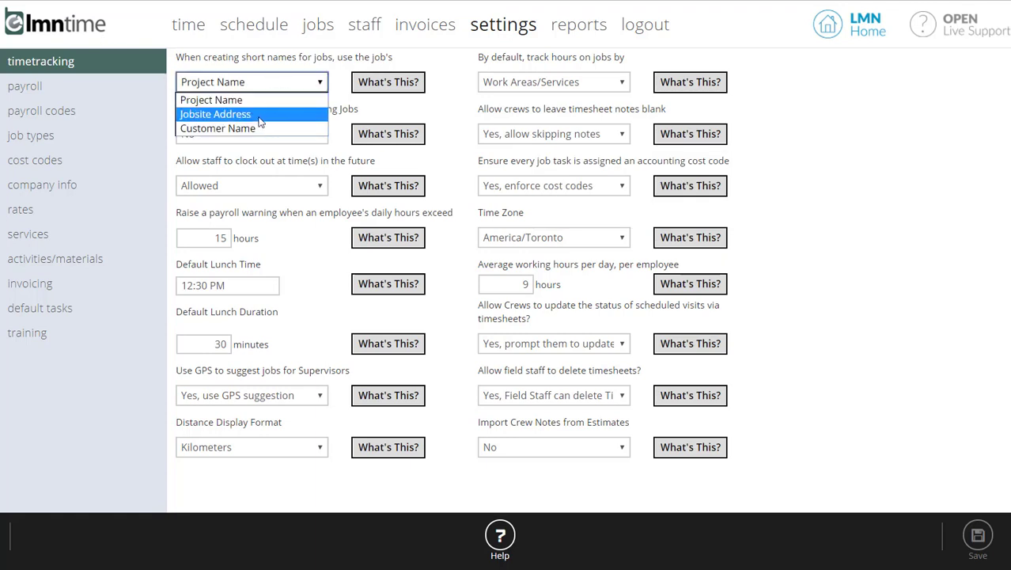
mouse_move(220, 128)
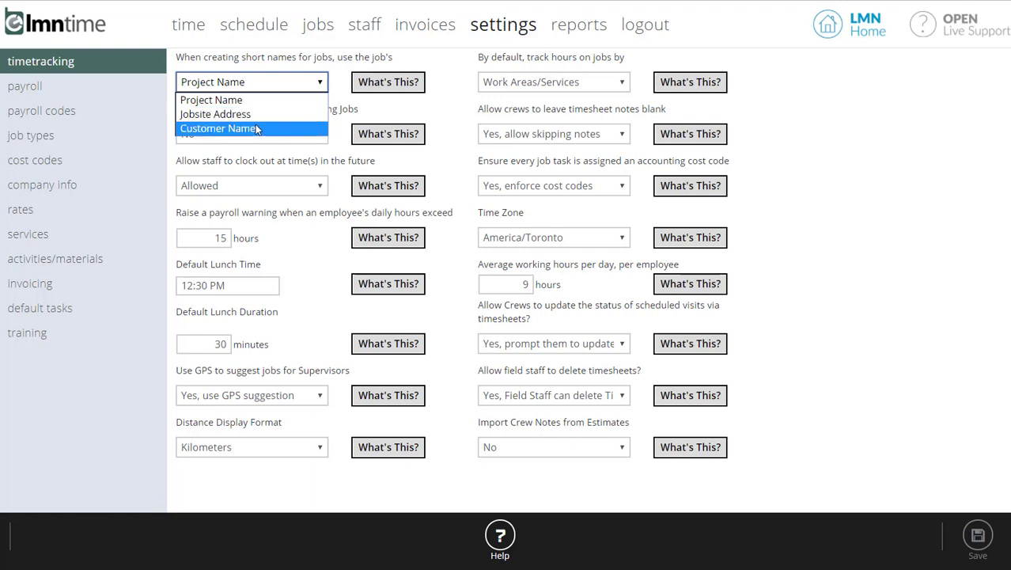
mouse_move(252, 114)
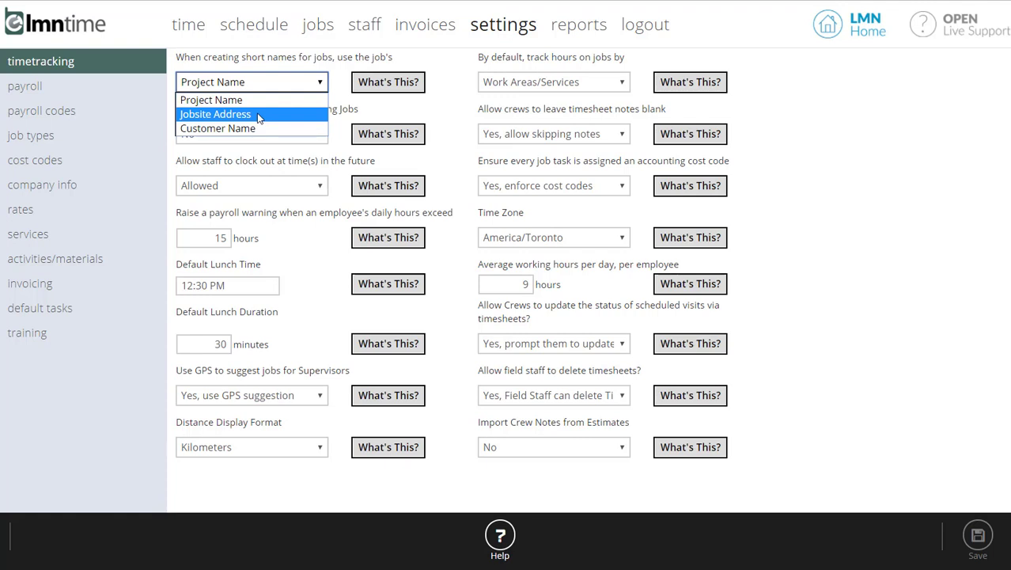
mouse_move(219, 128)
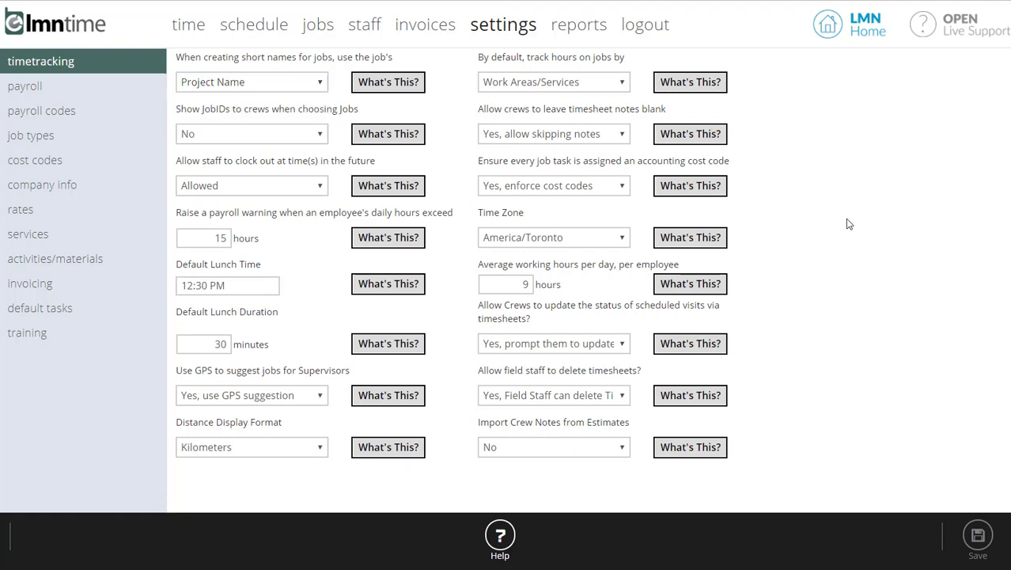
mouse_move(263, 139)
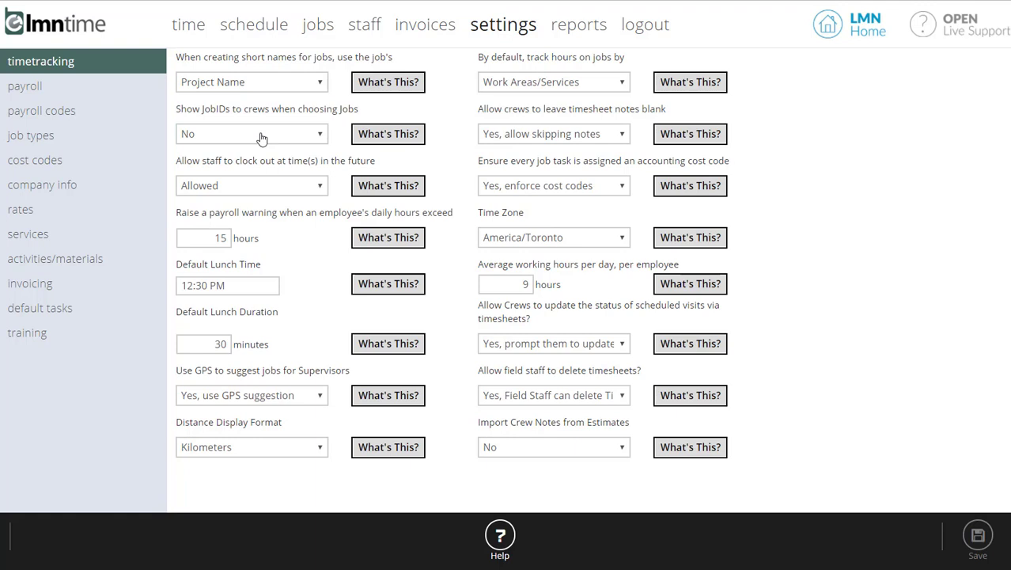
mouse_move(260, 141)
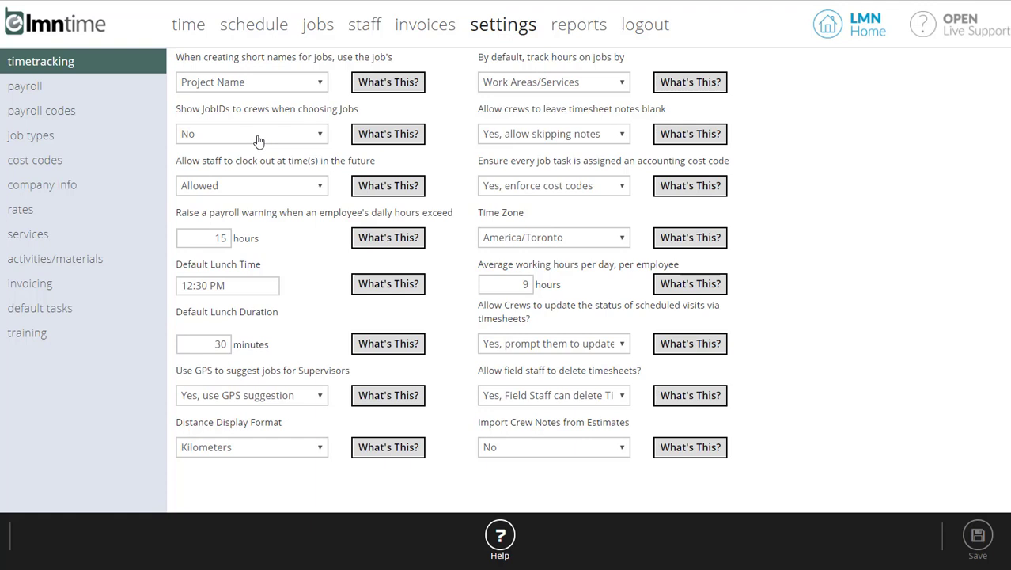
mouse_move(240, 298)
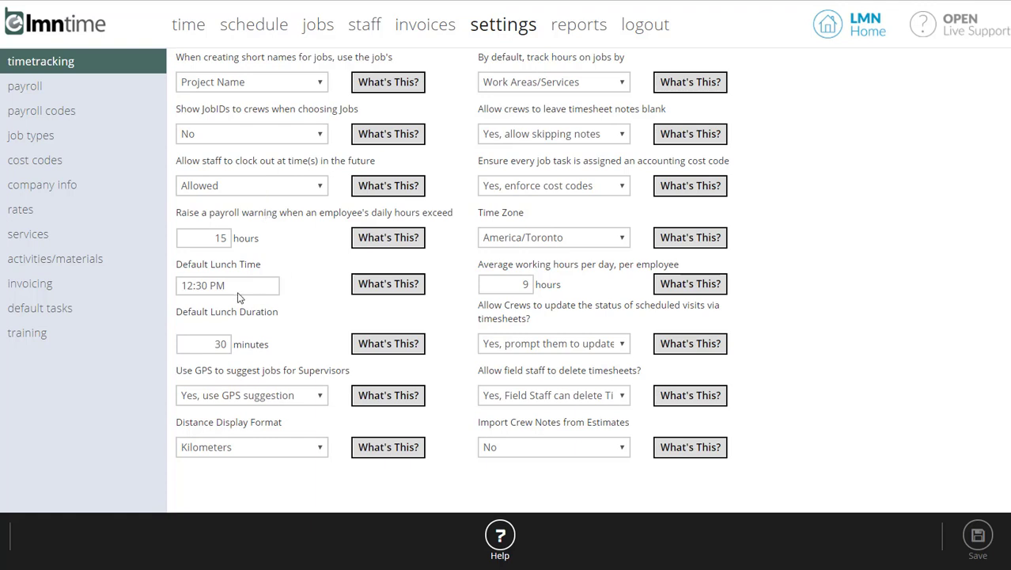
mouse_move(243, 291)
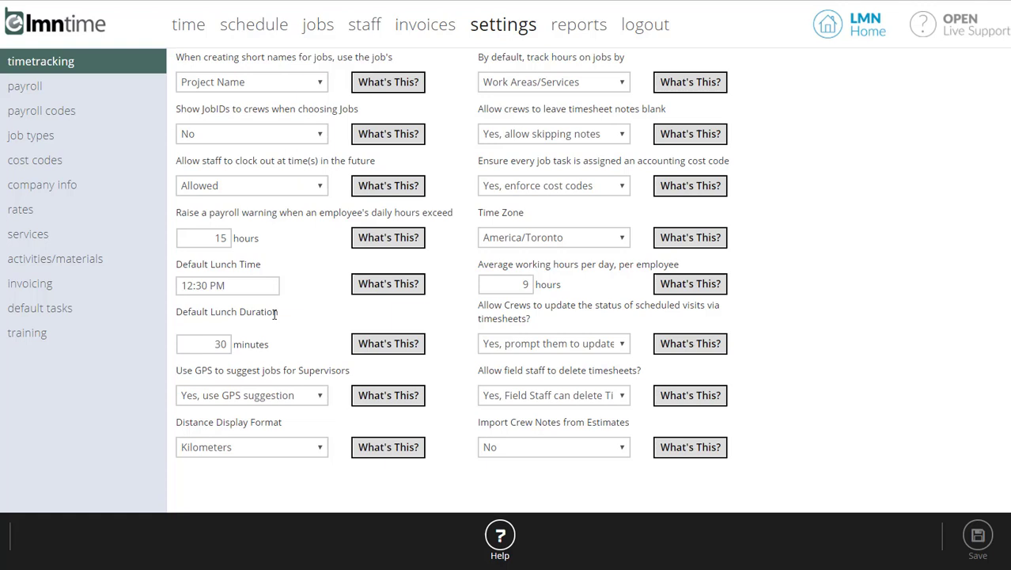
mouse_move(278, 399)
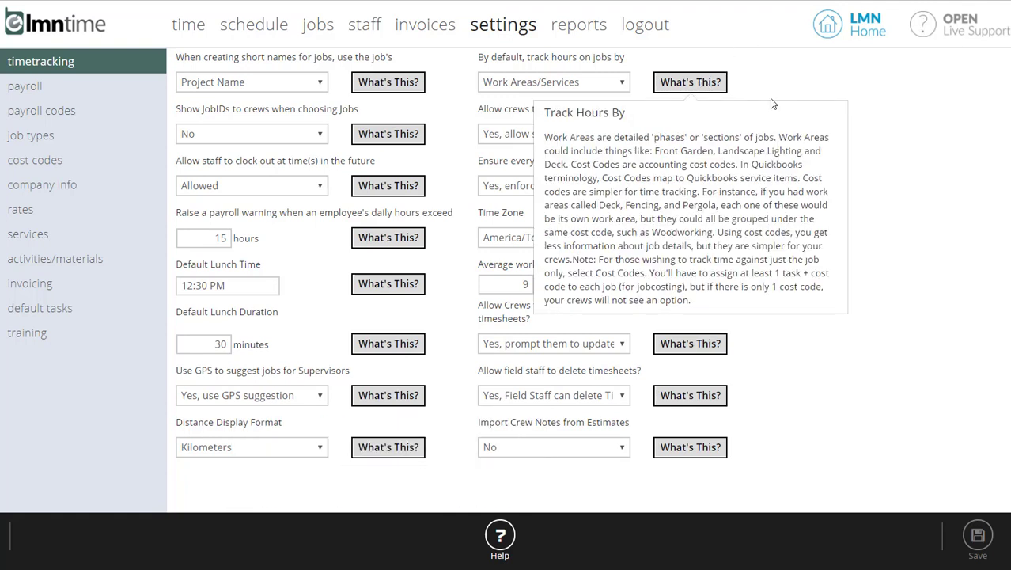
mouse_move(883, 143)
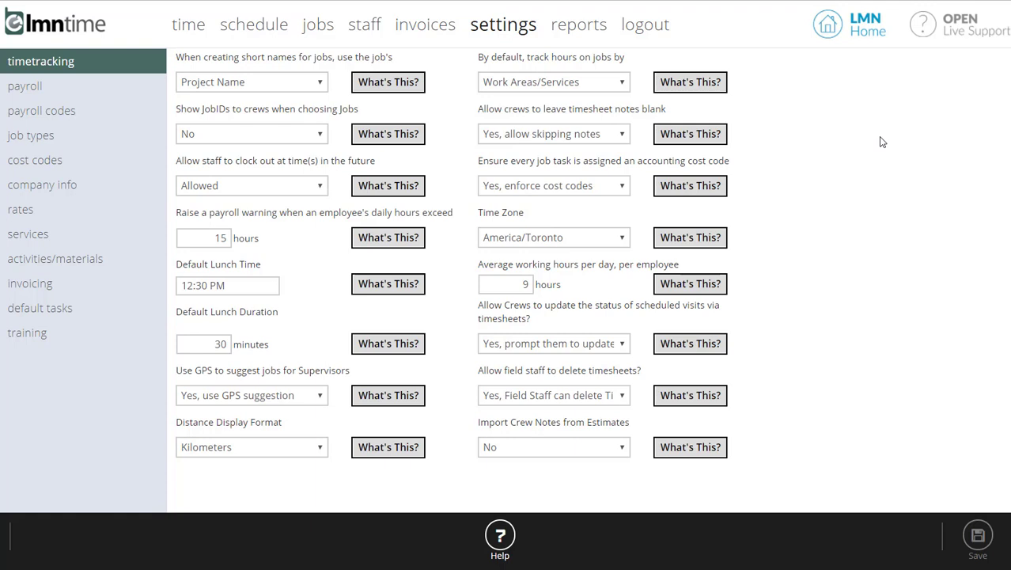
mouse_move(885, 146)
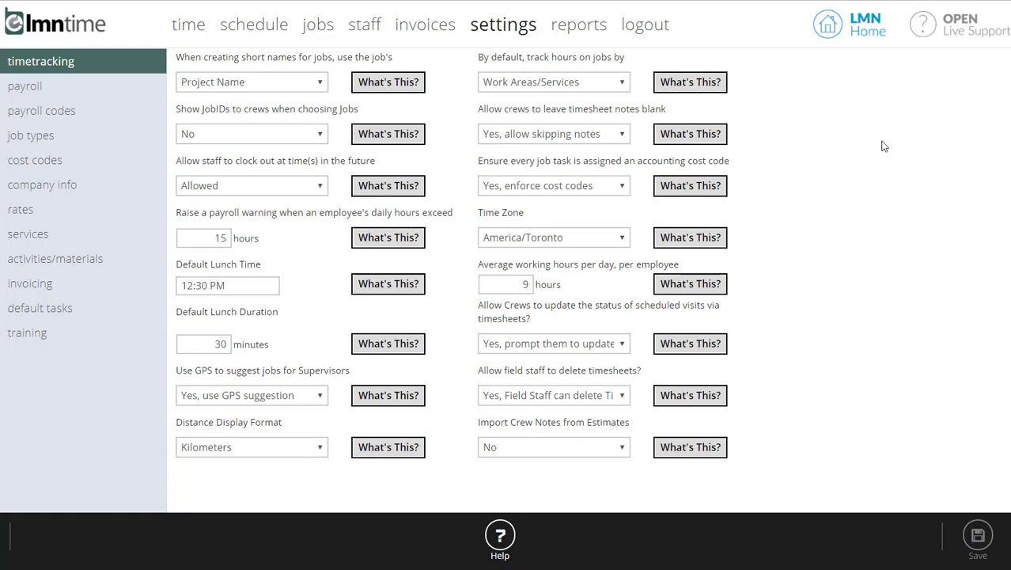